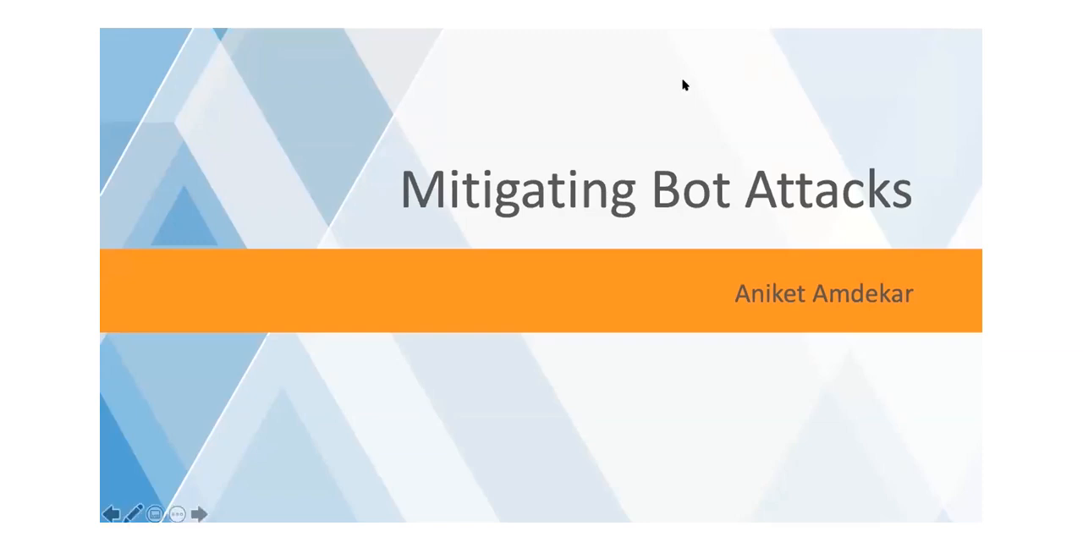
pyautogui.moveTo(975, 97)
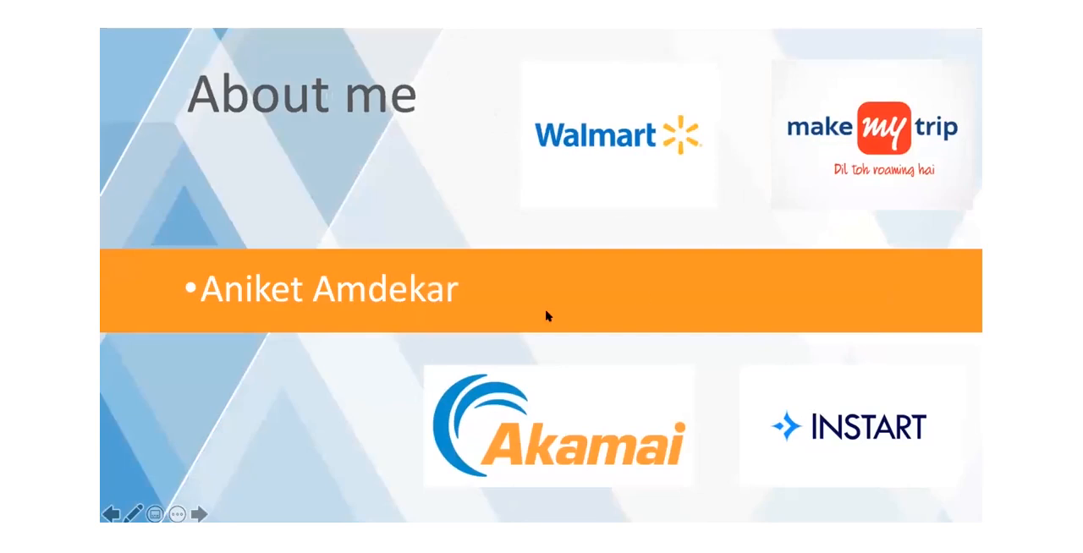
pyautogui.moveTo(492, 381)
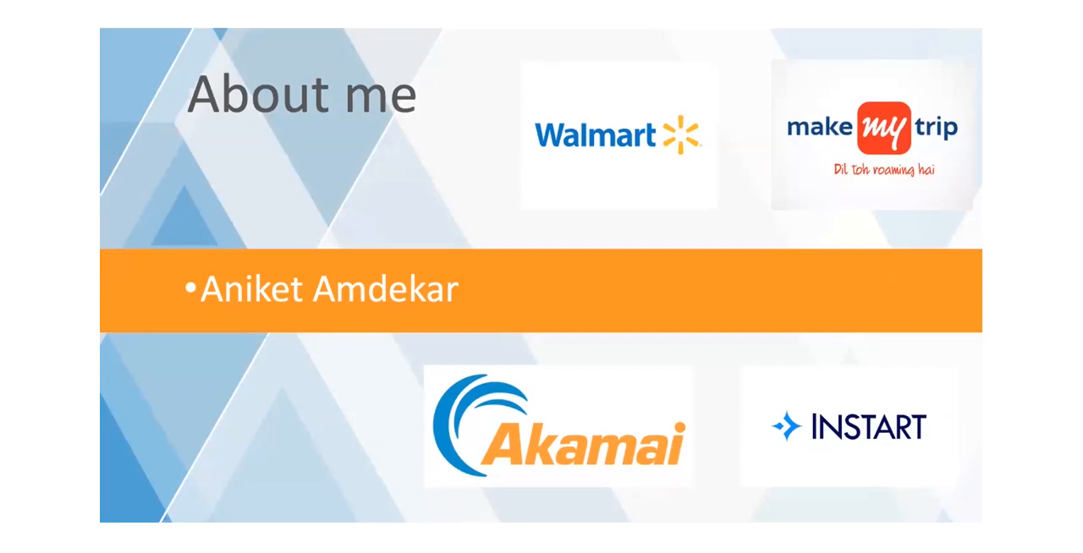
pyautogui.moveTo(734, 37)
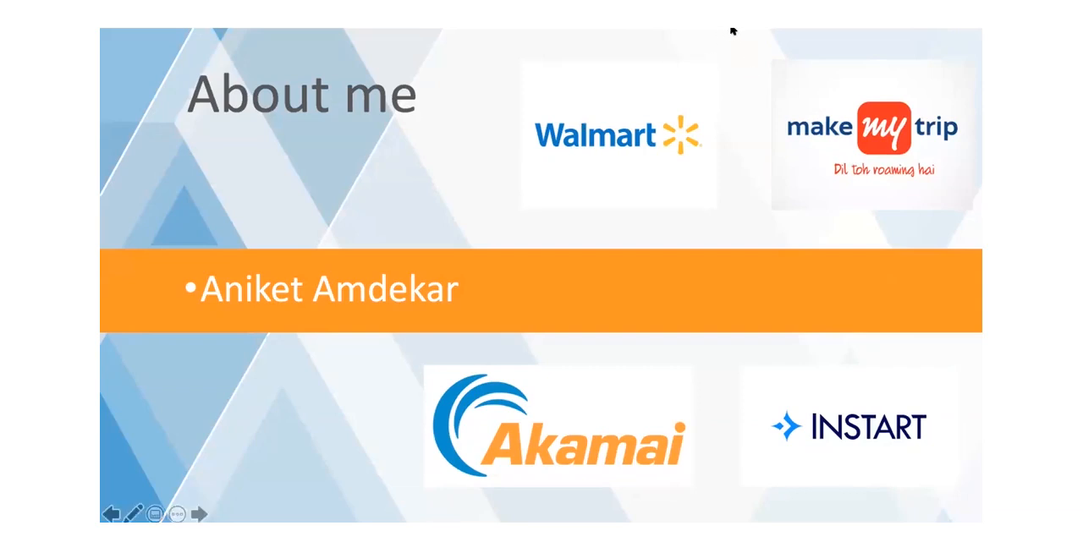
pyautogui.moveTo(736, 30)
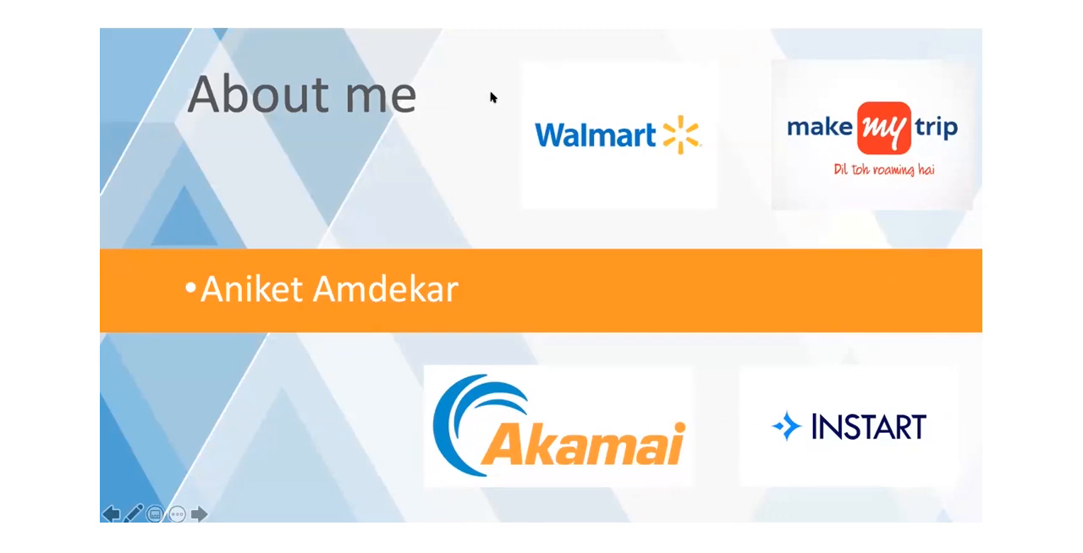
pyautogui.moveTo(454, 39)
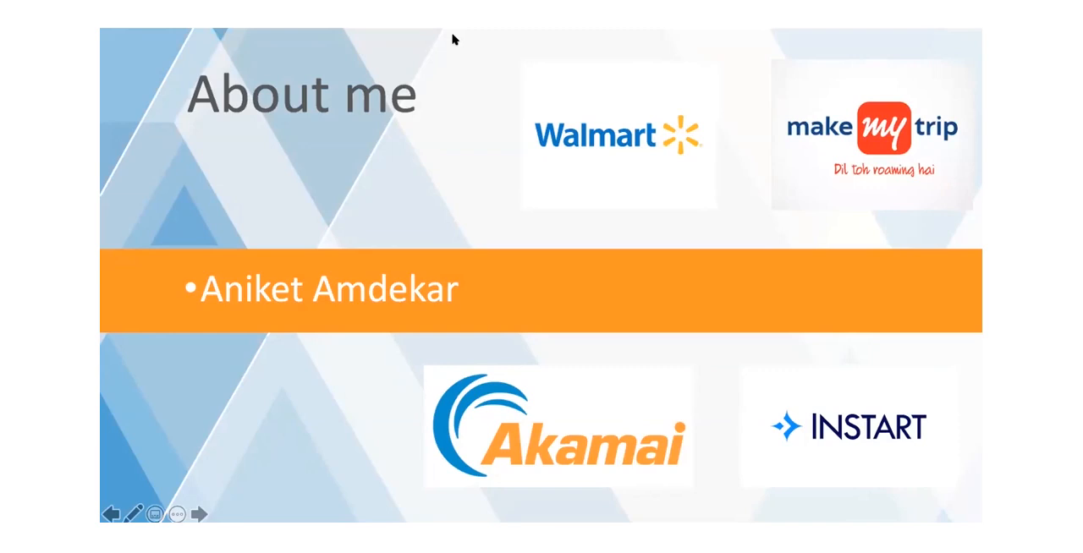
pyautogui.moveTo(812, 135)
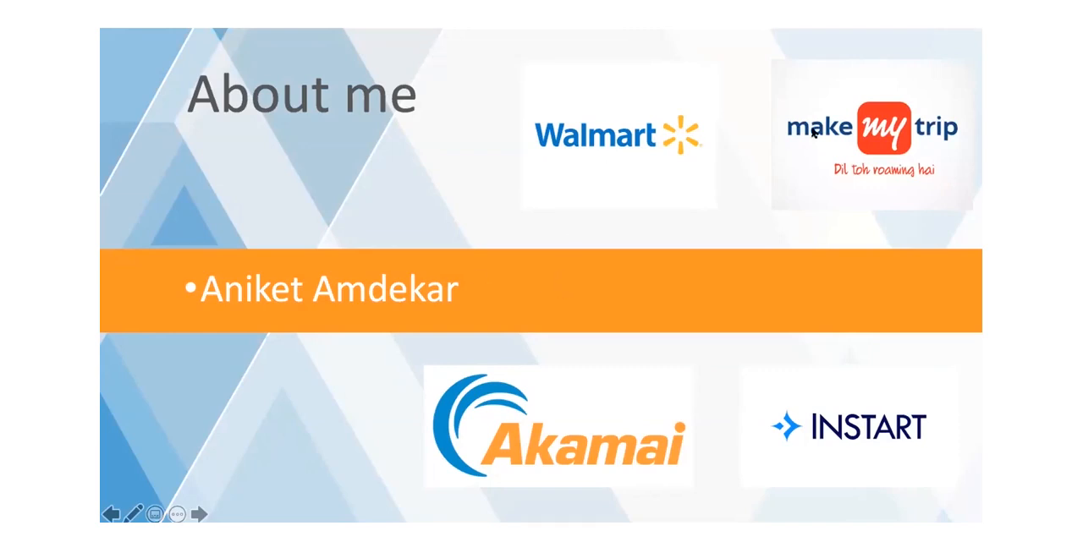
pyautogui.moveTo(813, 322)
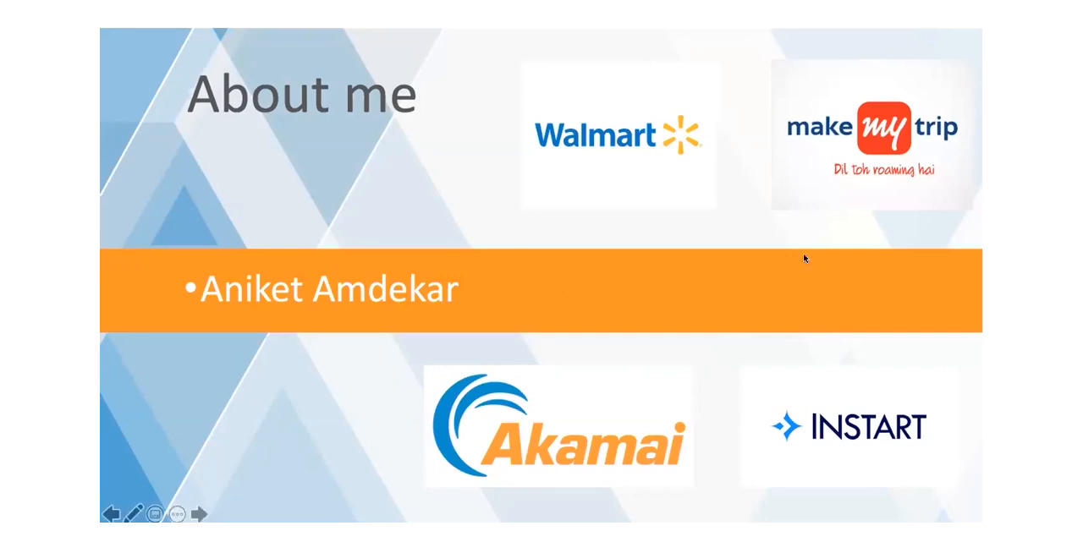
pyautogui.moveTo(785, 234)
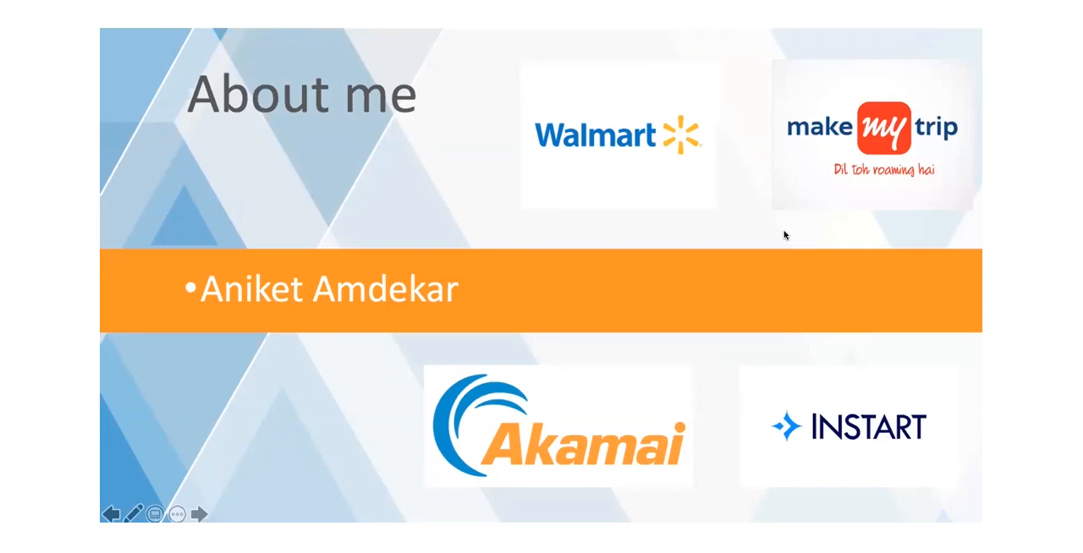
pyautogui.moveTo(799, 321)
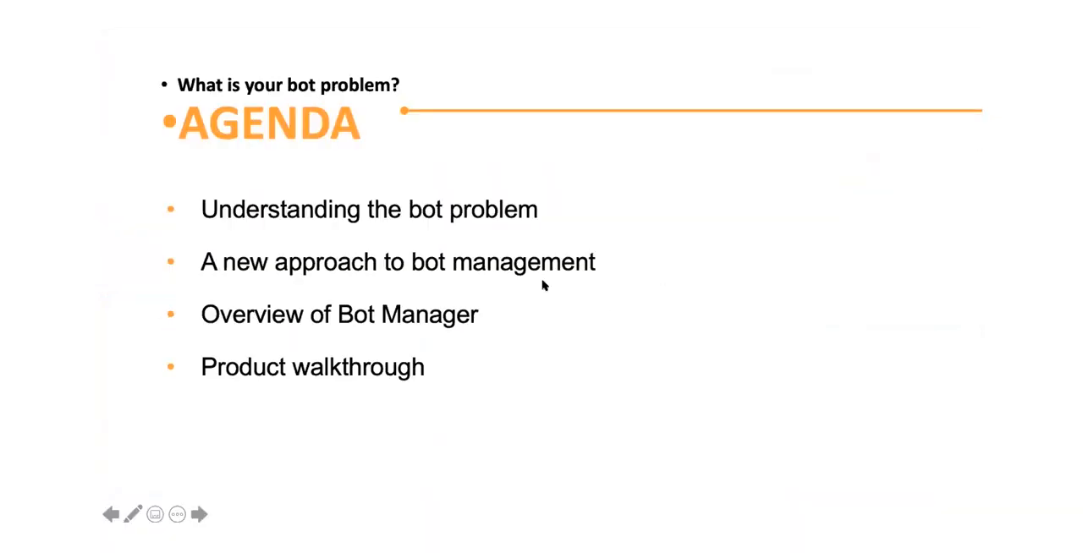
pyautogui.moveTo(706, 267)
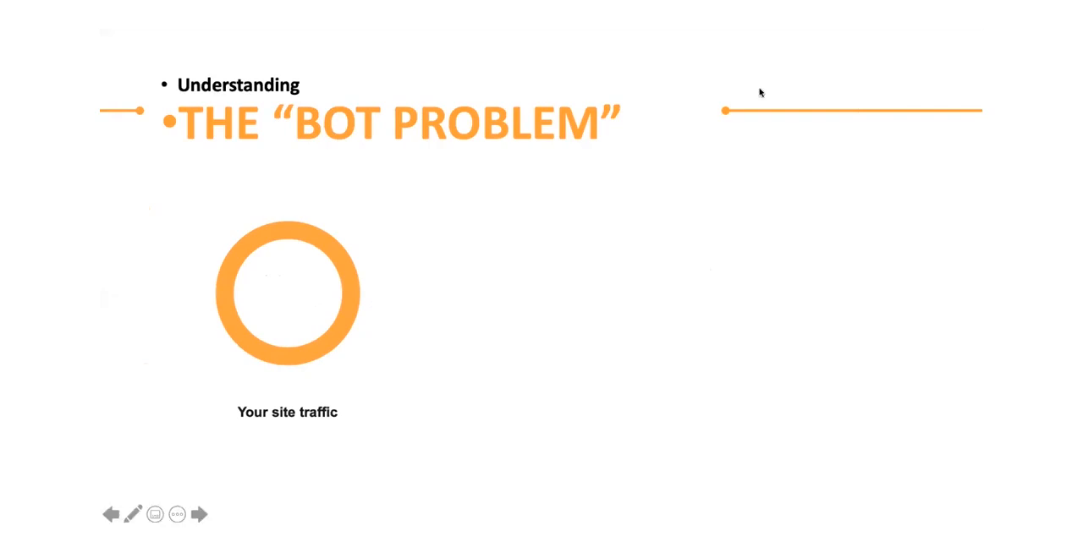
pyautogui.moveTo(751, 71)
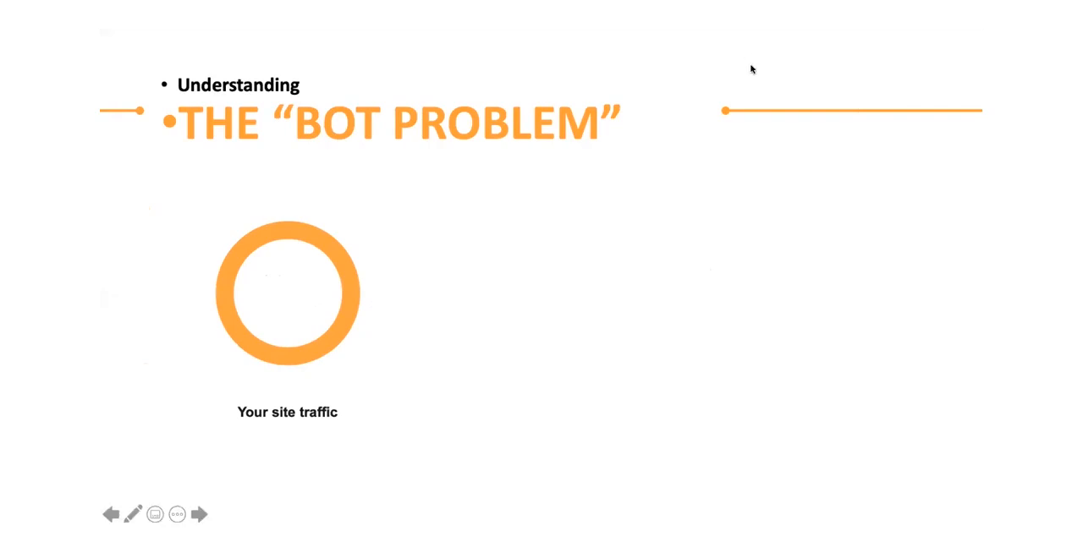
pyautogui.moveTo(873, 120)
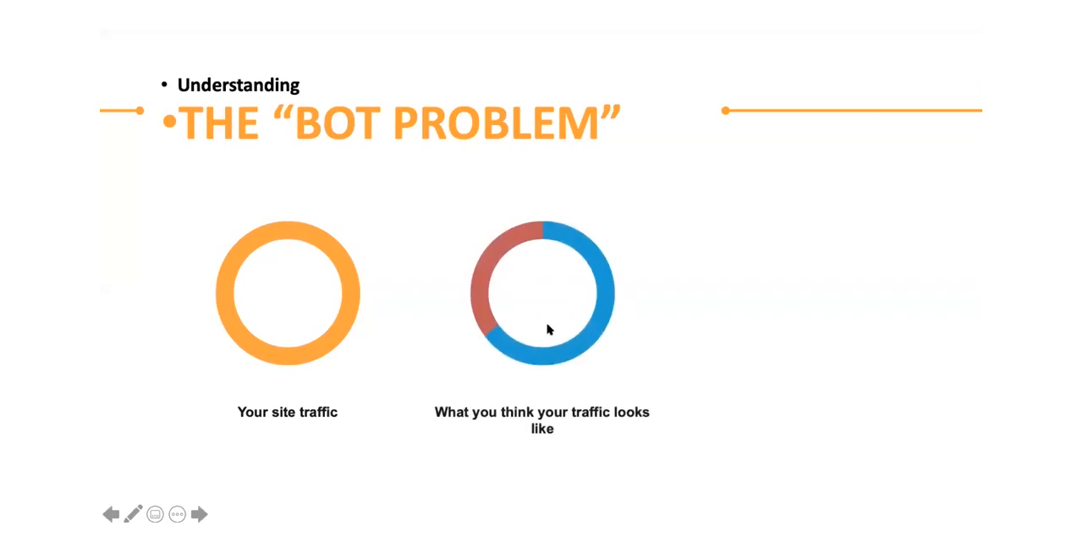
pyautogui.moveTo(494, 356)
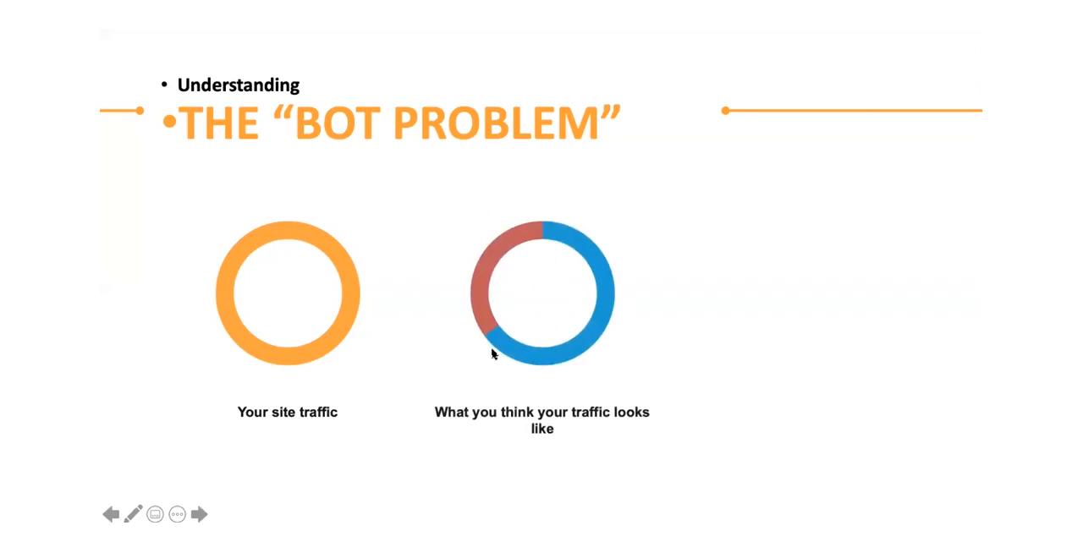
pyautogui.moveTo(465, 362)
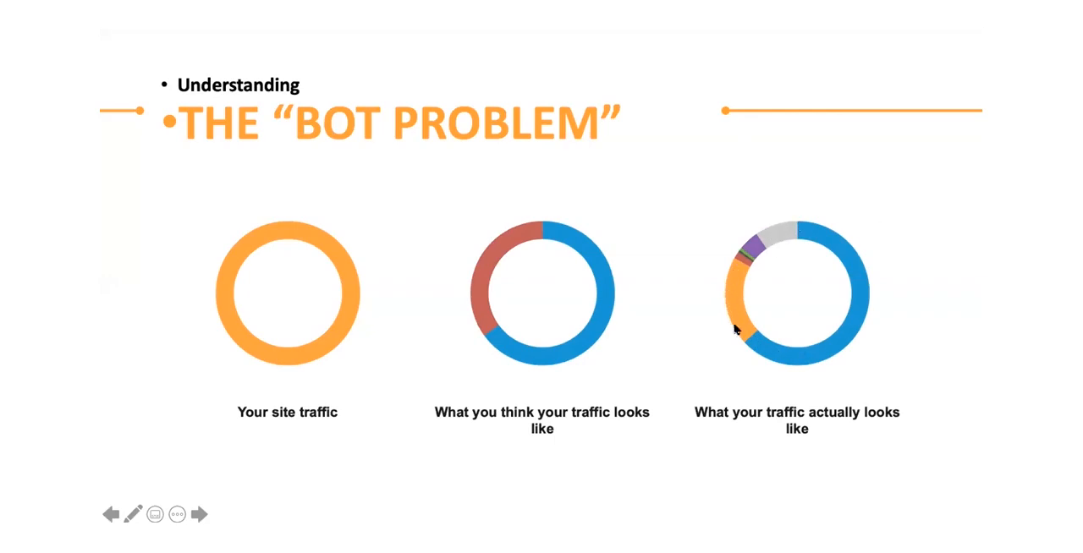
pyautogui.moveTo(739, 337)
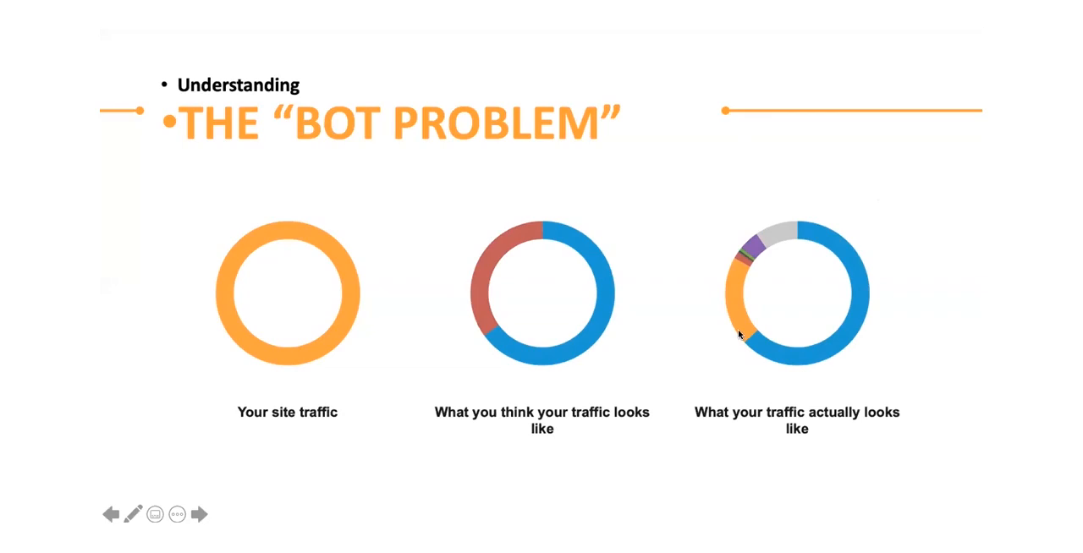
pyautogui.moveTo(707, 207)
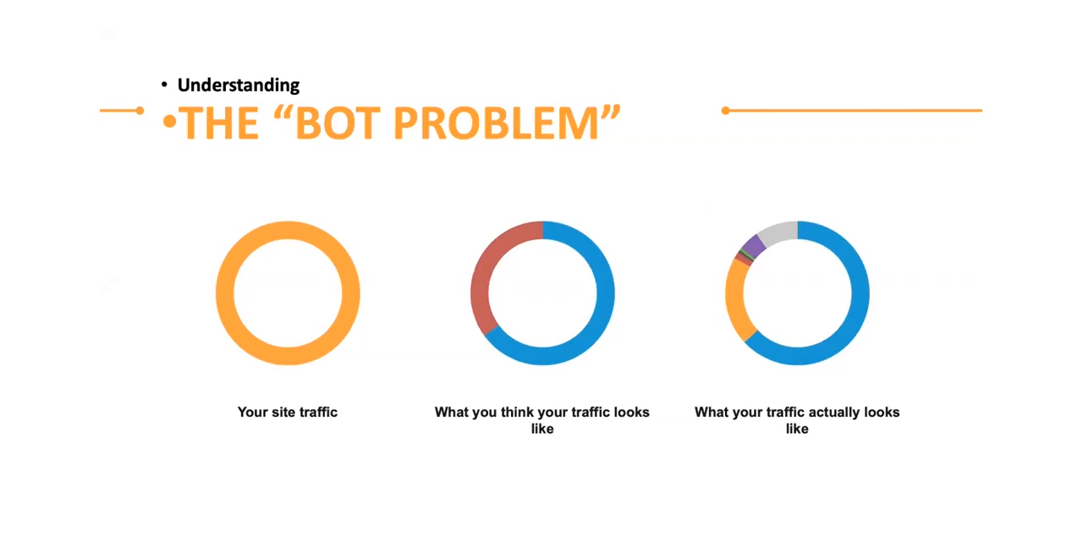
pyautogui.moveTo(437, 347)
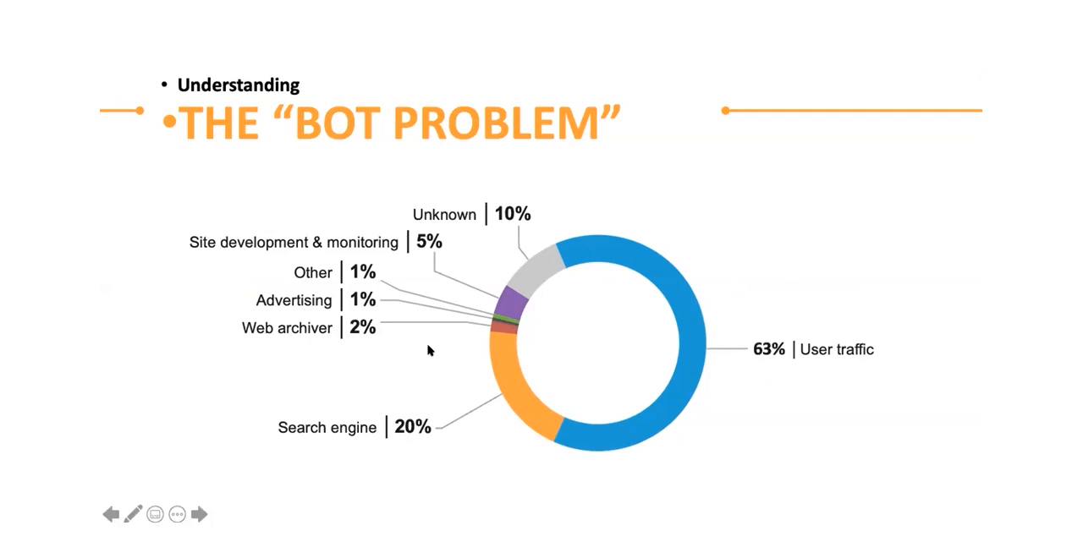
pyautogui.moveTo(348, 251)
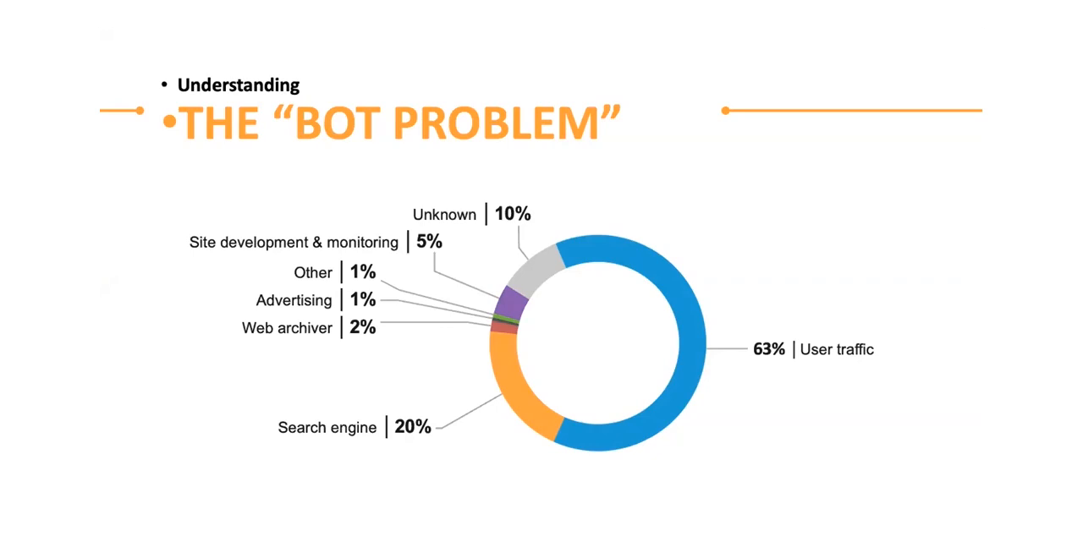
pyautogui.moveTo(225, 372)
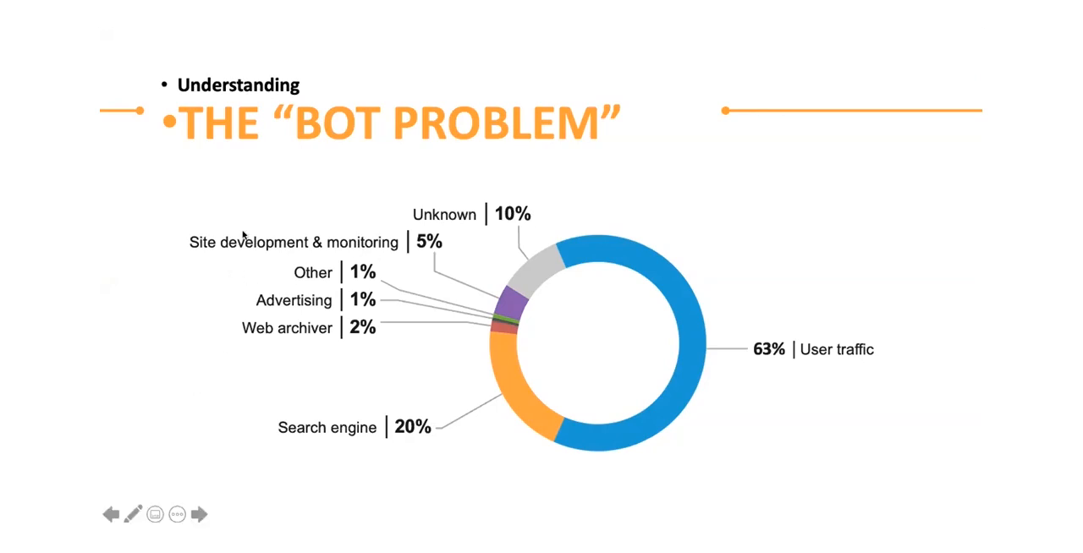
pyautogui.moveTo(328, 335)
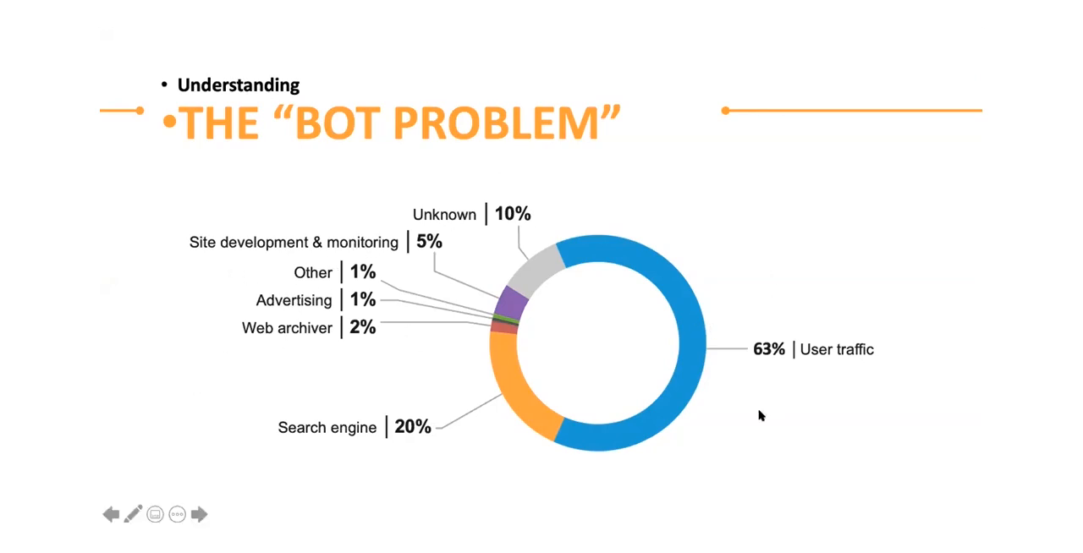
pyautogui.moveTo(863, 220)
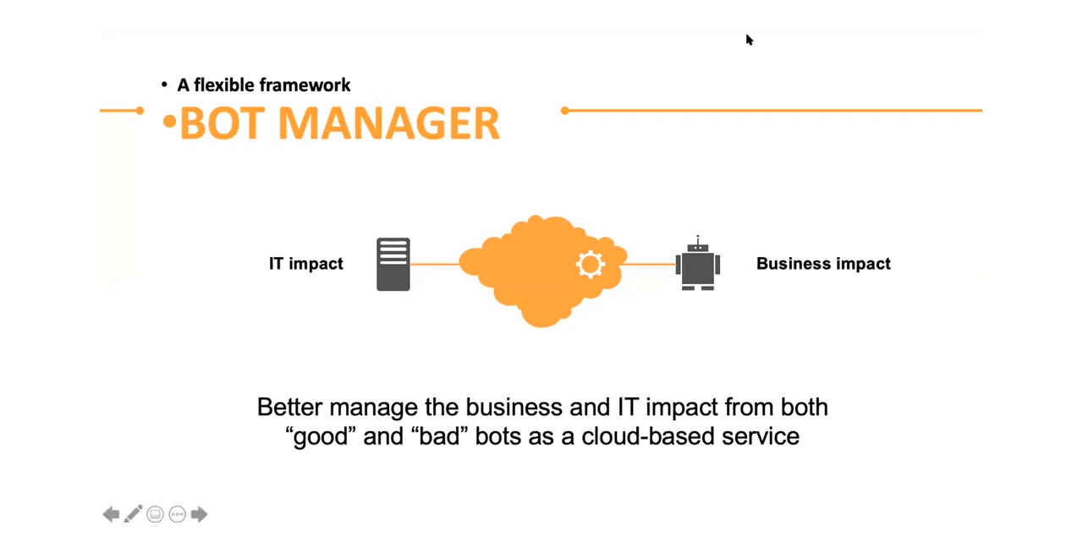
pyautogui.moveTo(802, 306)
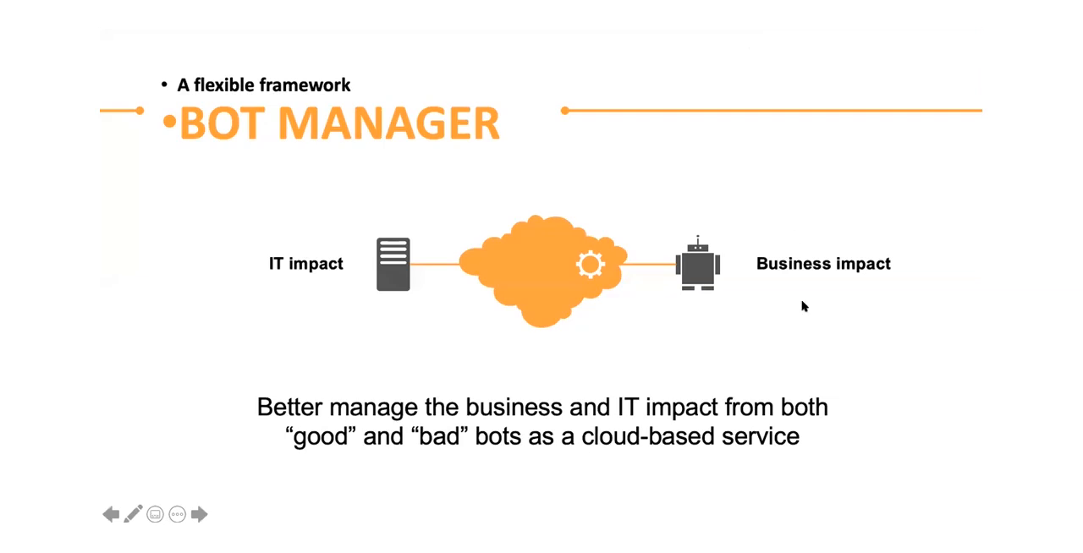
pyautogui.moveTo(849, 155)
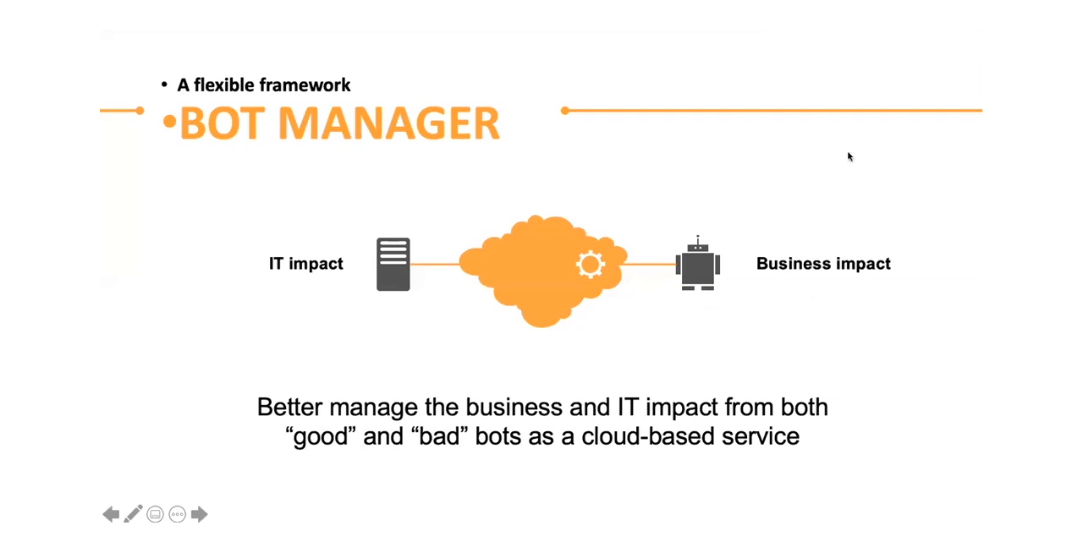
pyautogui.moveTo(946, 213)
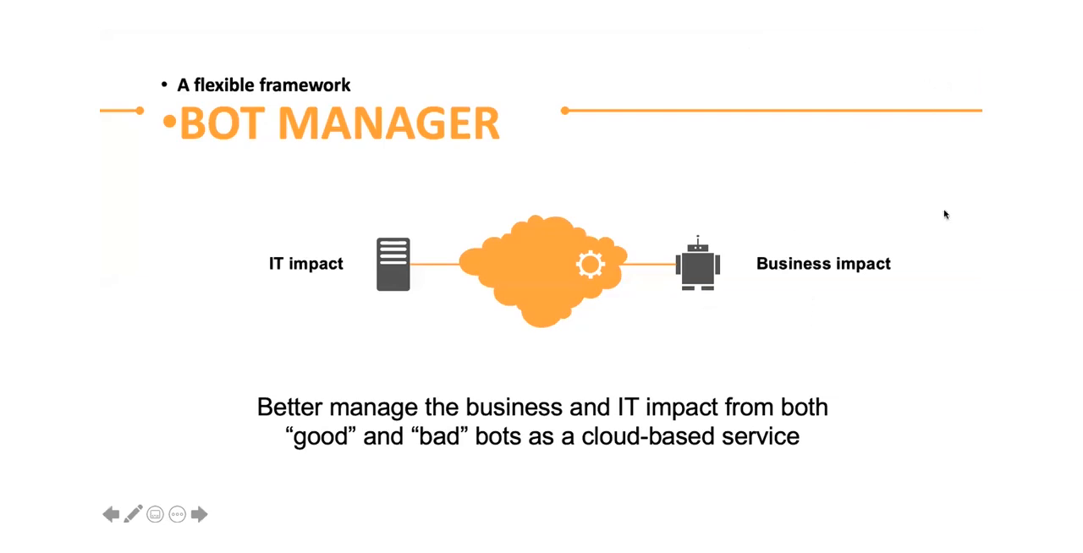
pyautogui.moveTo(866, 301)
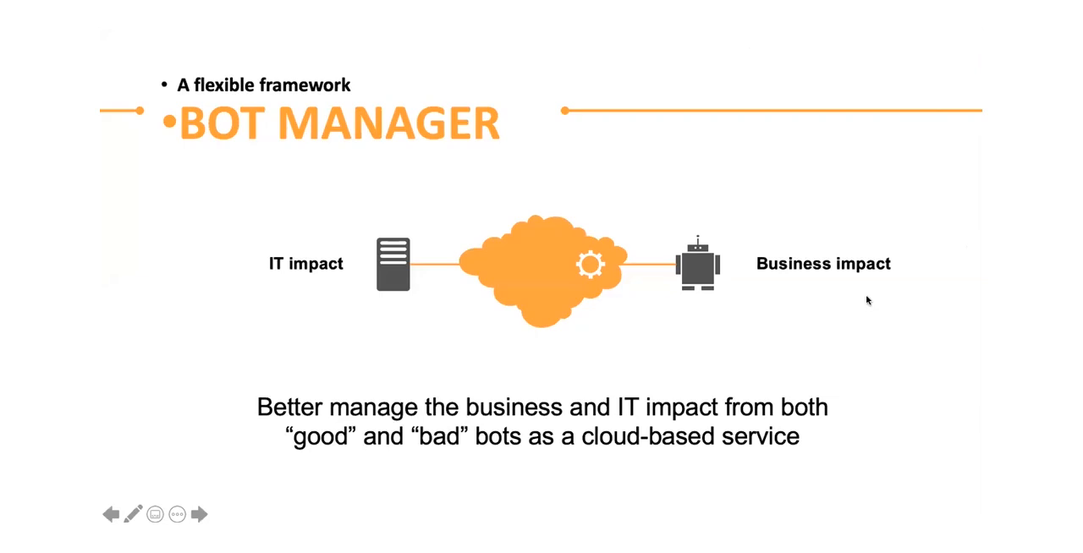
pyautogui.moveTo(264, 95)
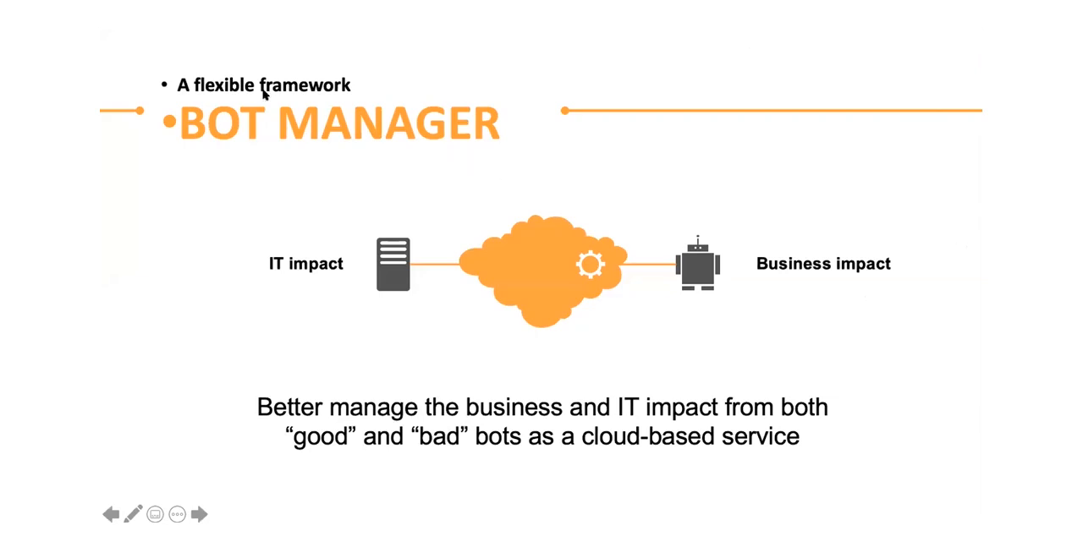
pyautogui.moveTo(366, 109)
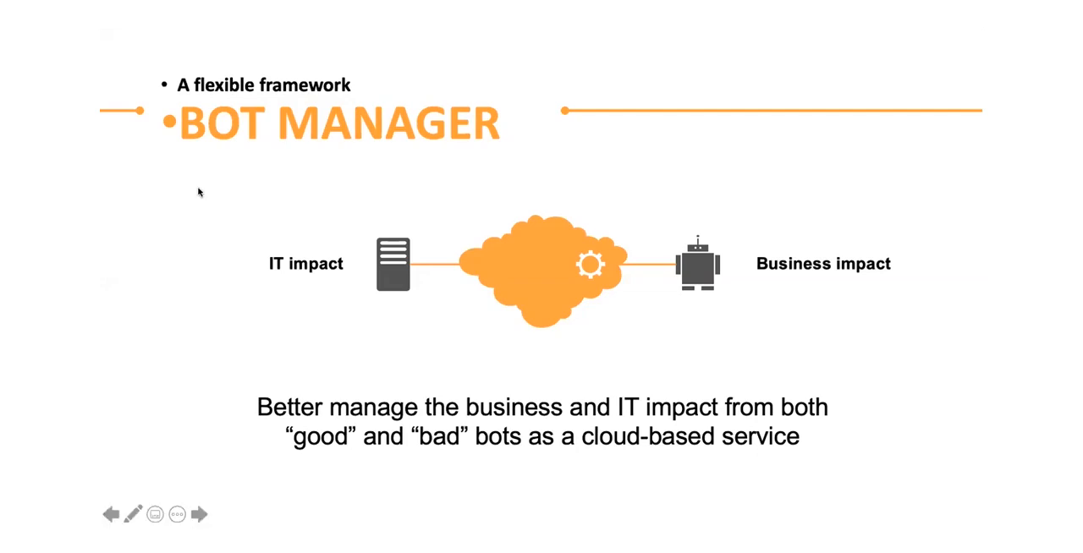
pyautogui.moveTo(237, 272)
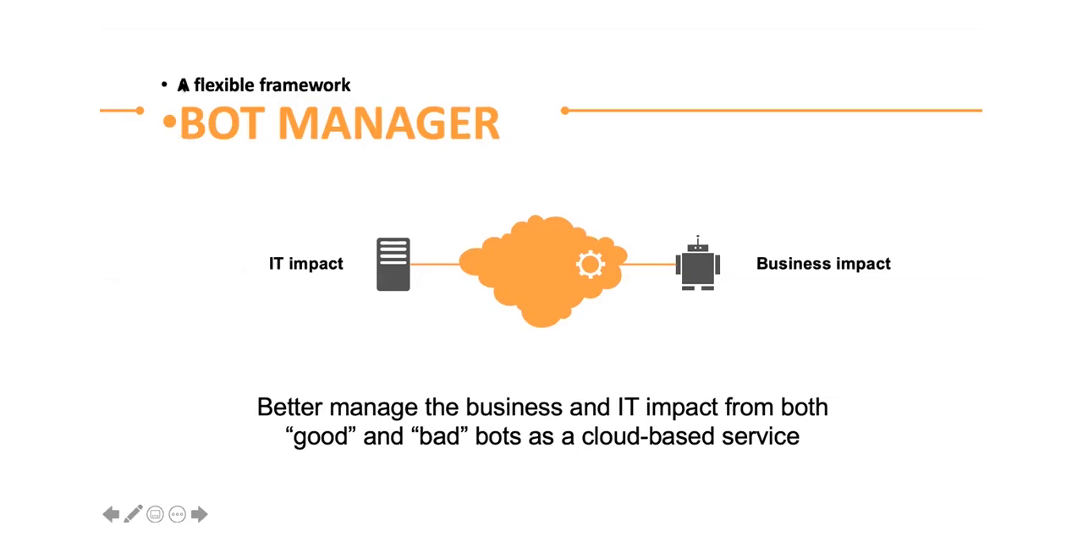
pyautogui.moveTo(860, 230)
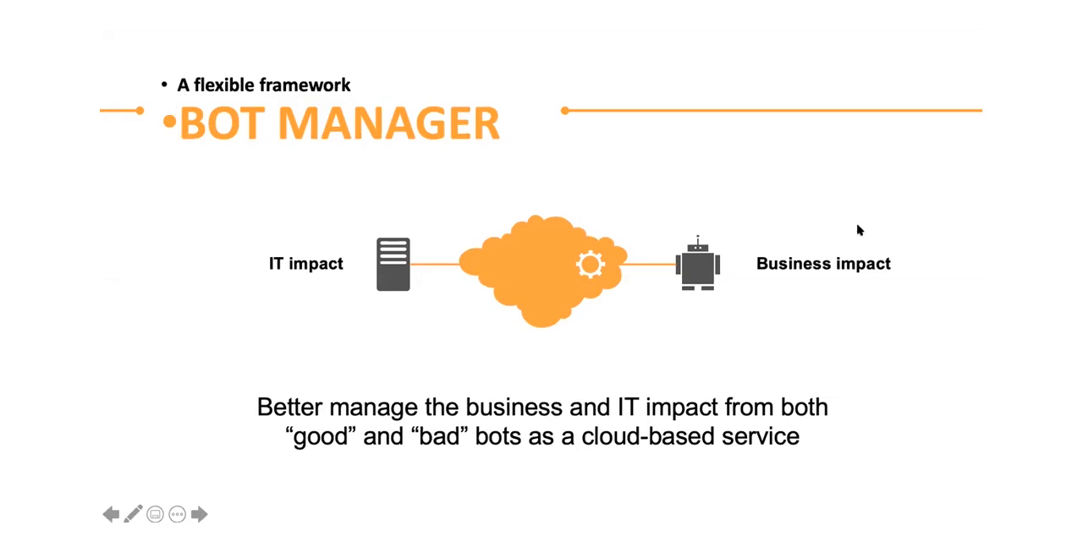
pyautogui.moveTo(907, 227)
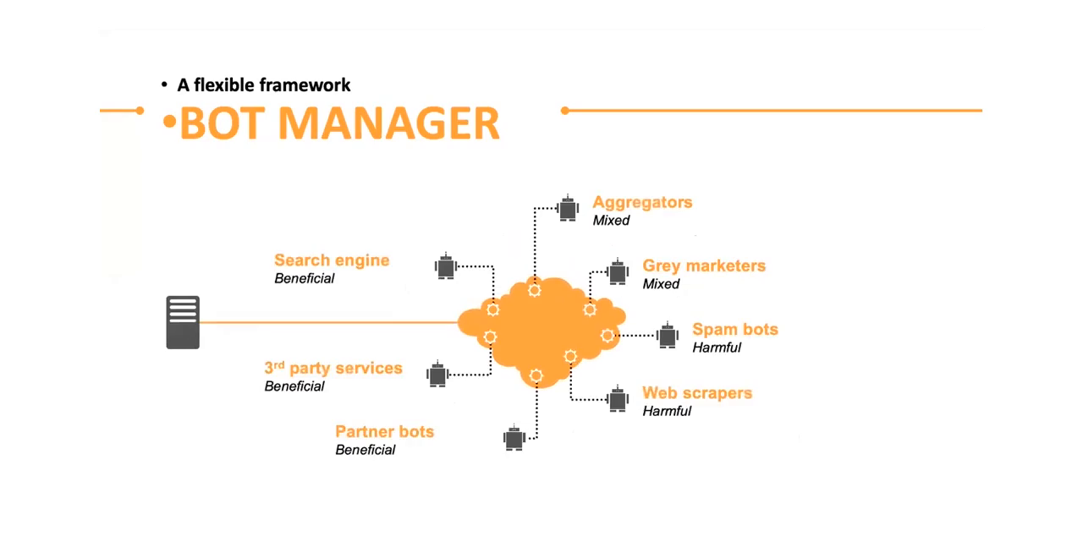
pyautogui.moveTo(340, 267)
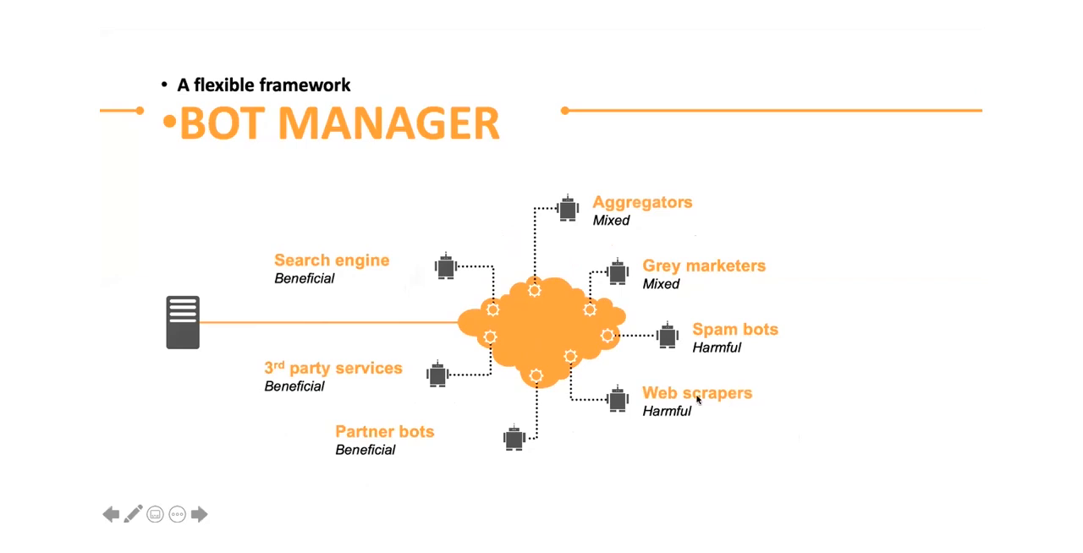
pyautogui.moveTo(638, 352)
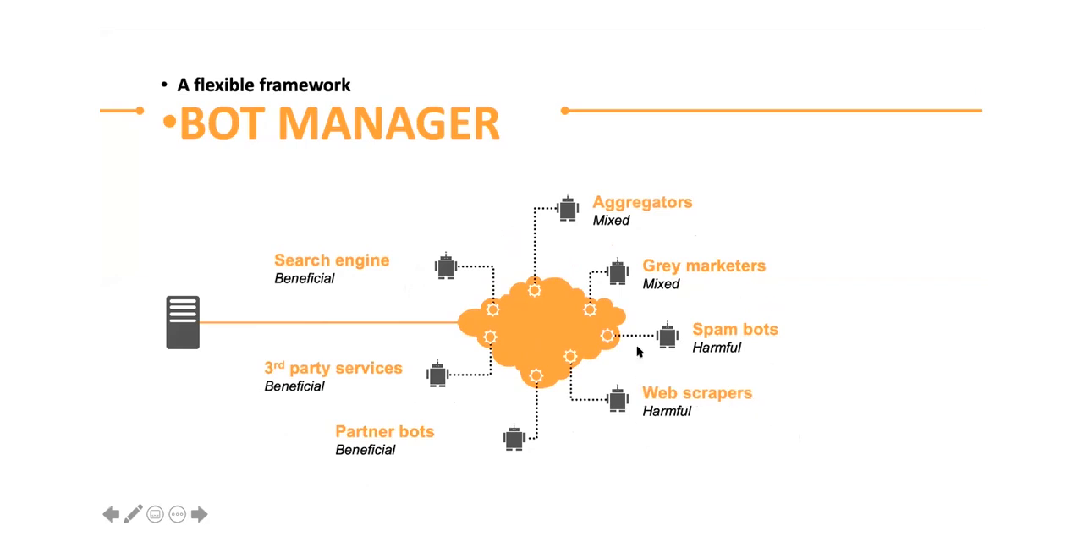
pyautogui.moveTo(649, 318)
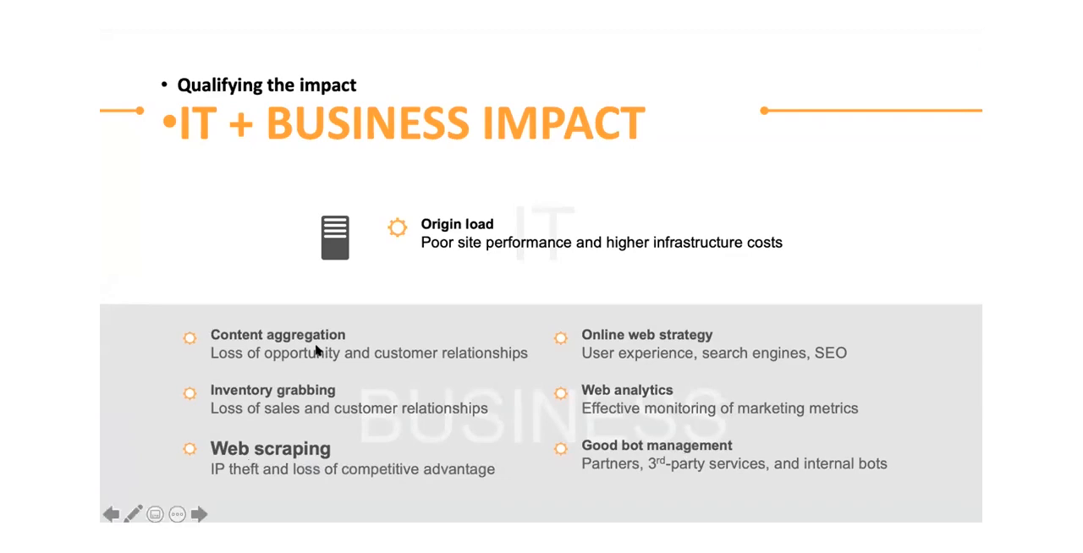
pyautogui.moveTo(634, 504)
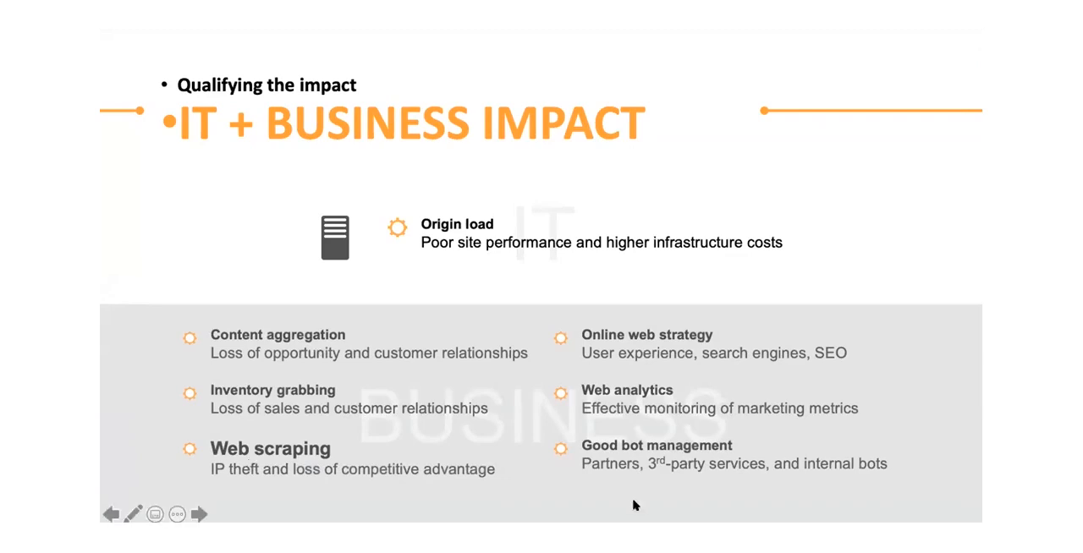
pyautogui.moveTo(626, 472)
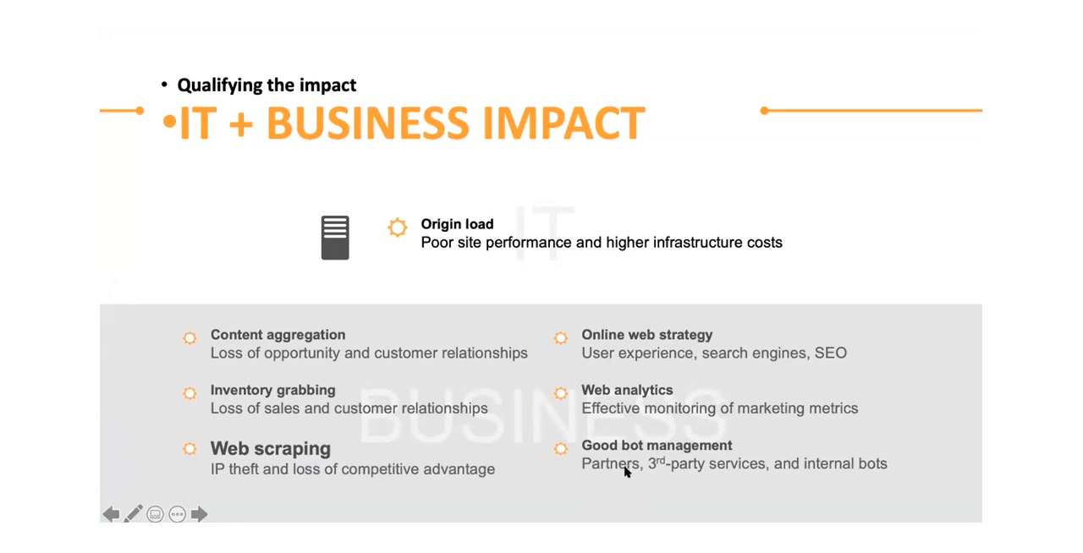
pyautogui.moveTo(684, 373)
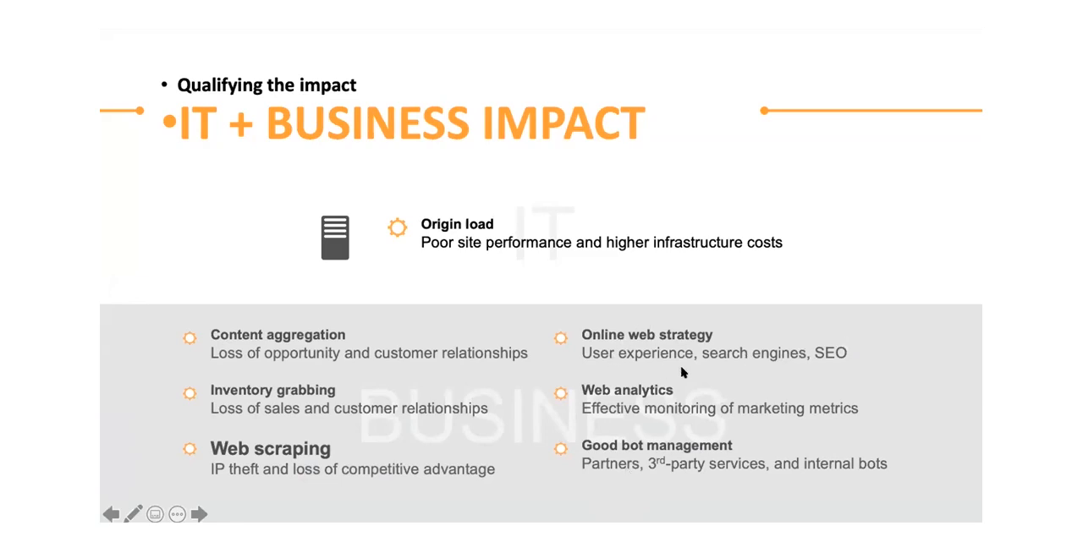
pyautogui.moveTo(183, 514)
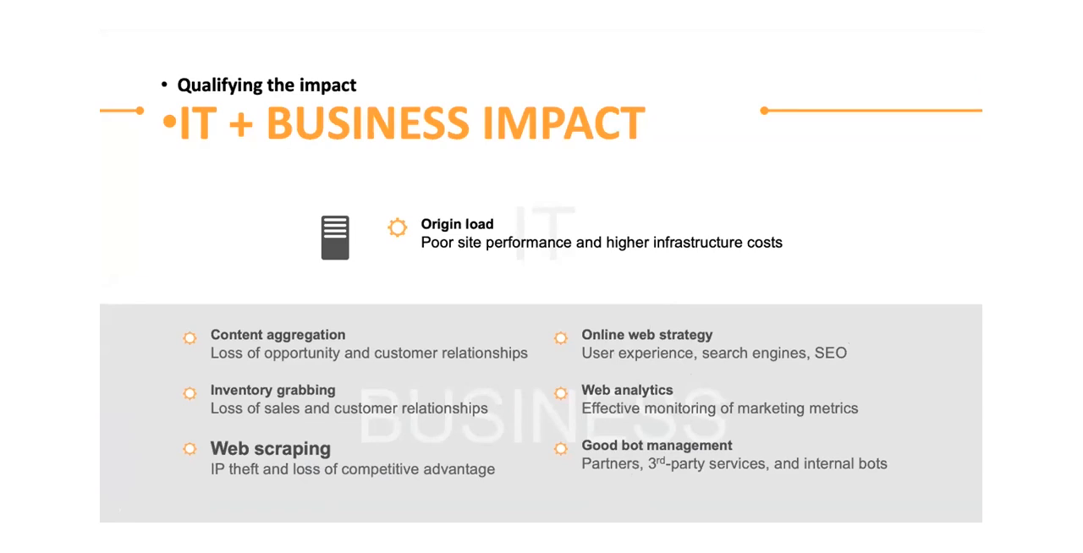
# Advance the slideshow through the industry bot statistics to the Manage, Not Mitigate slide.
pyautogui.click(199, 514)
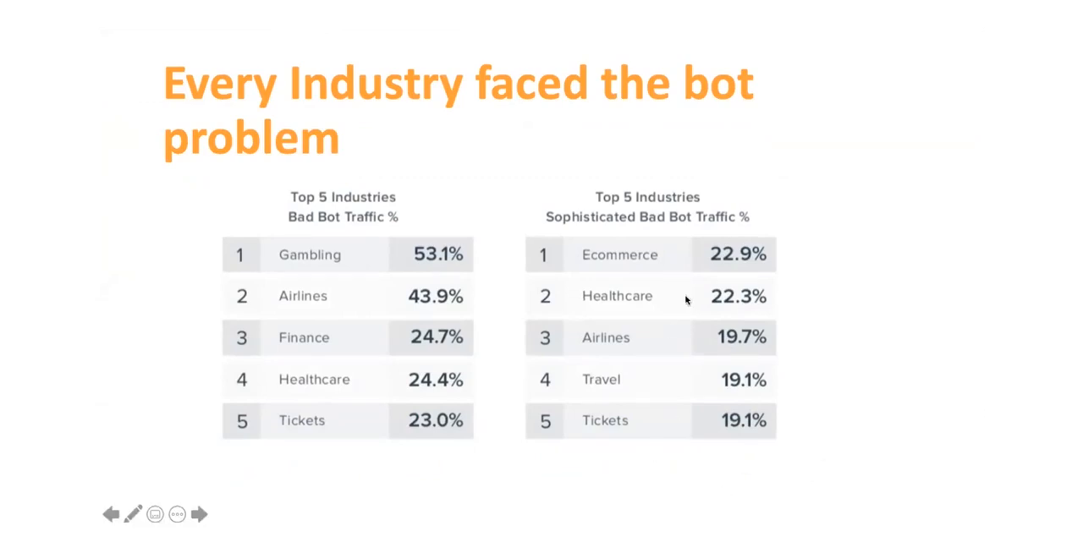
pyautogui.moveTo(724, 272)
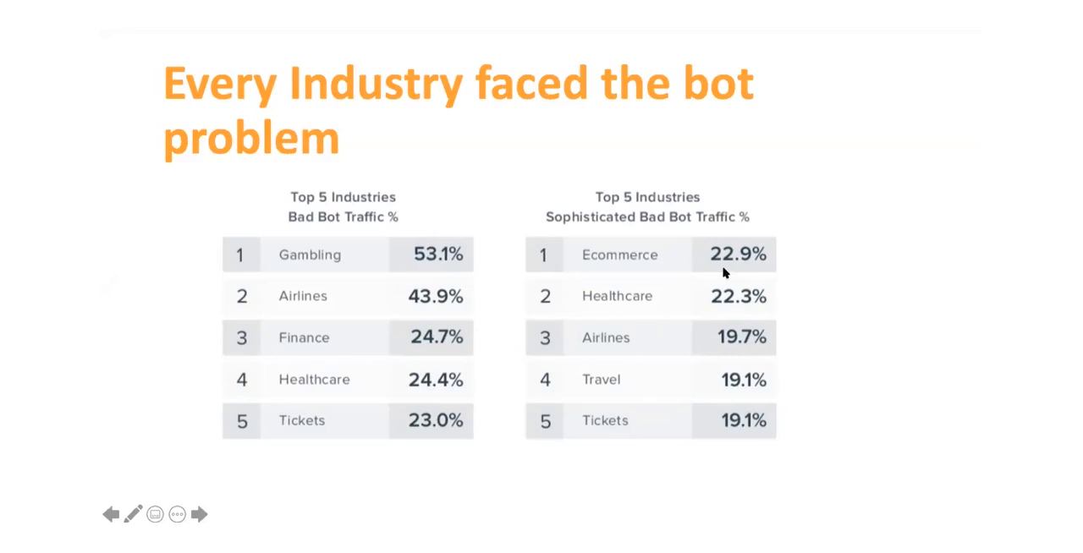
pyautogui.moveTo(550, 210)
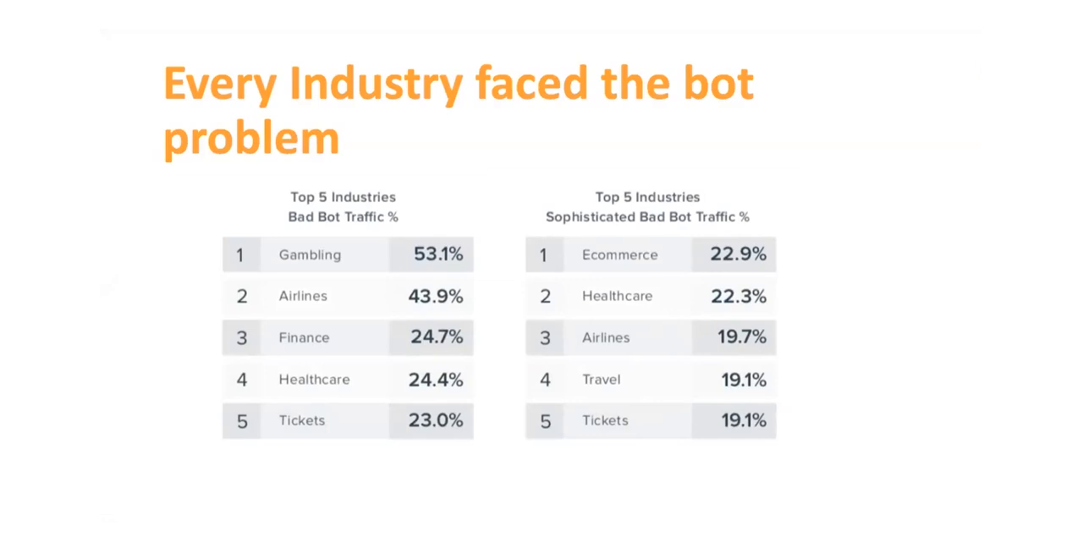
pyautogui.moveTo(403, 221)
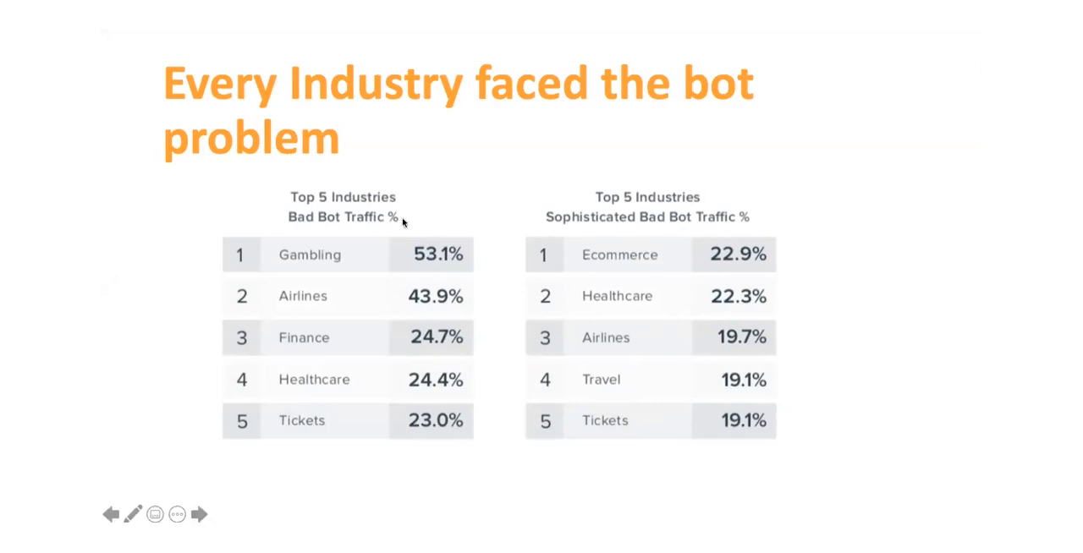
pyautogui.moveTo(296, 318)
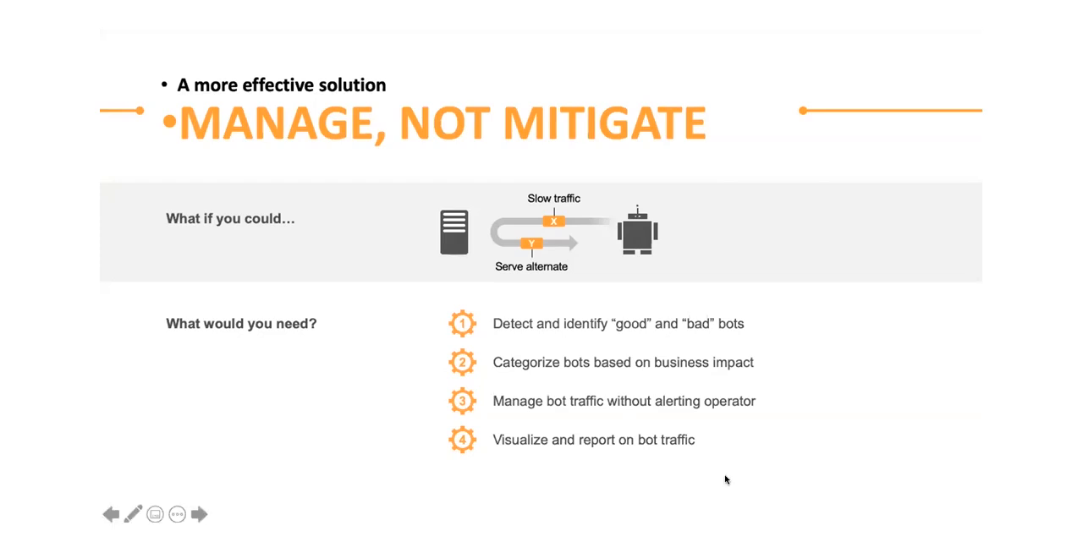
# Advance to the Responses slide with the pyramid from Block down to Serve from alternate origin.
pyautogui.click(200, 515)
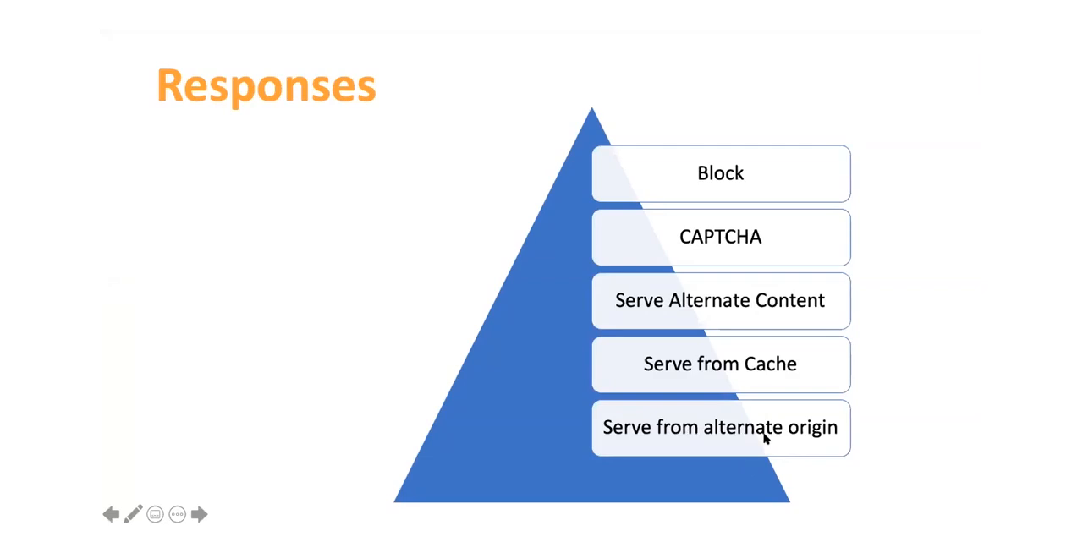
pyautogui.moveTo(677, 335)
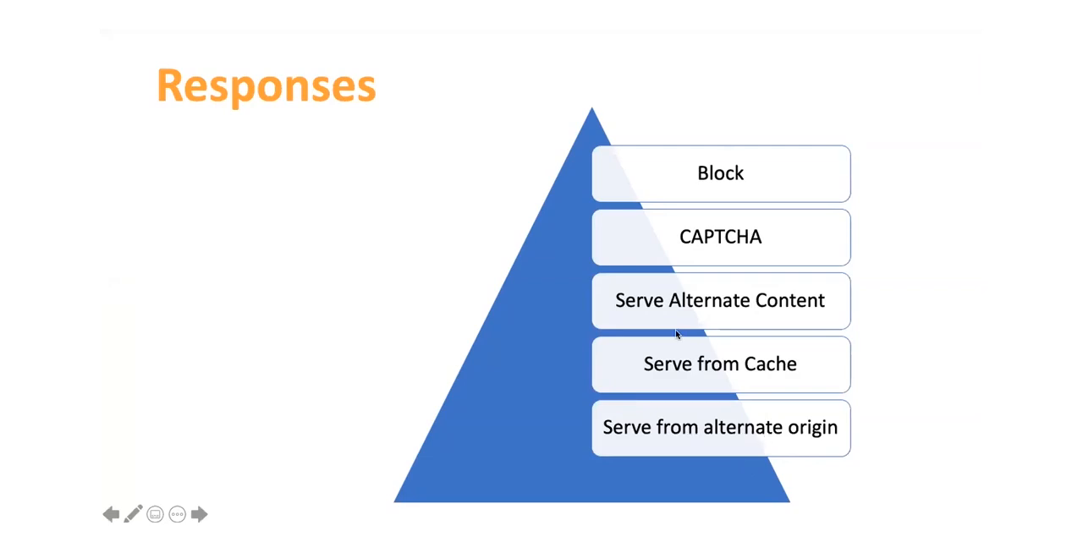
pyautogui.moveTo(758, 44)
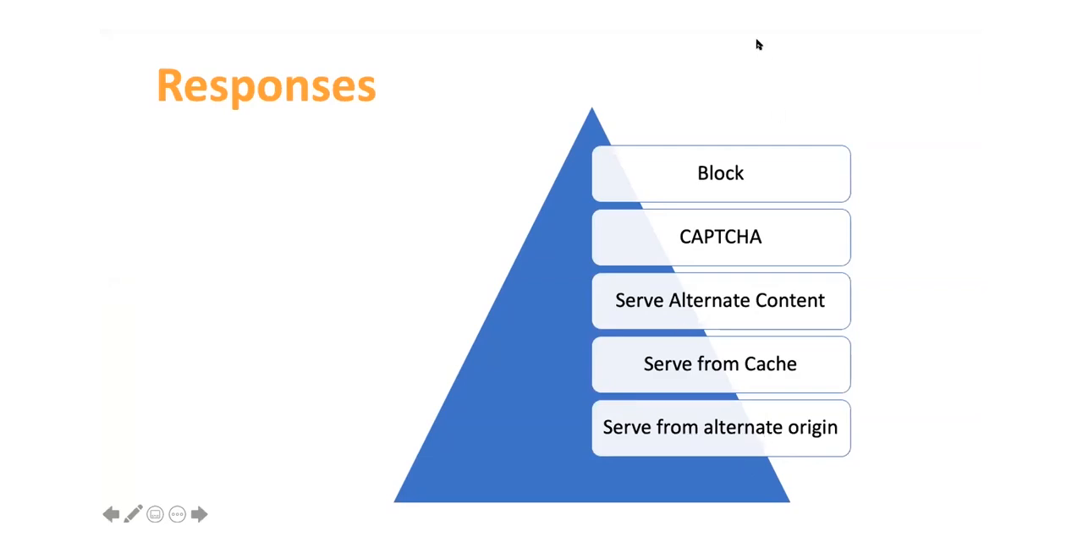
pyautogui.moveTo(216, 192)
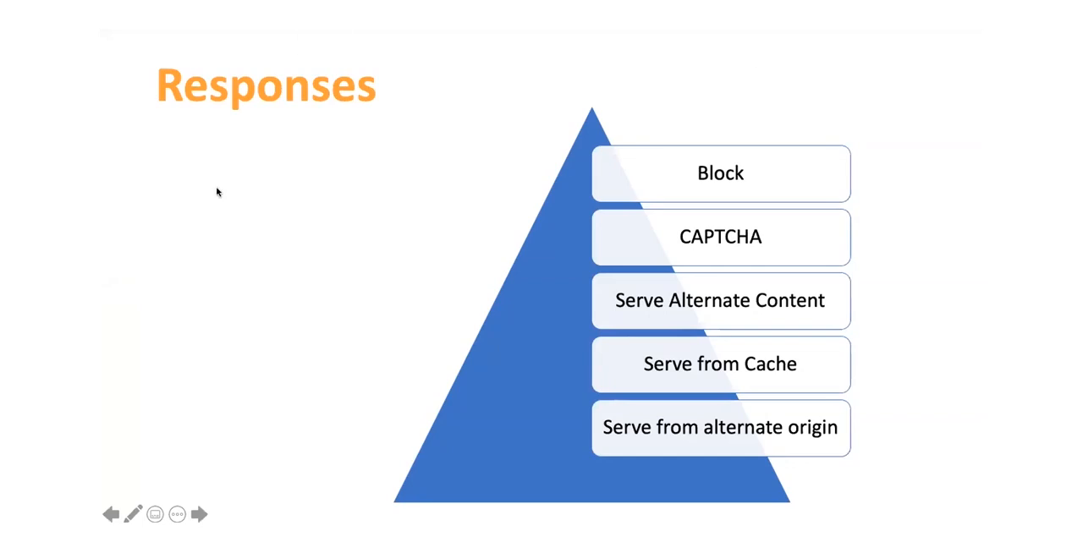
pyautogui.moveTo(937, 130)
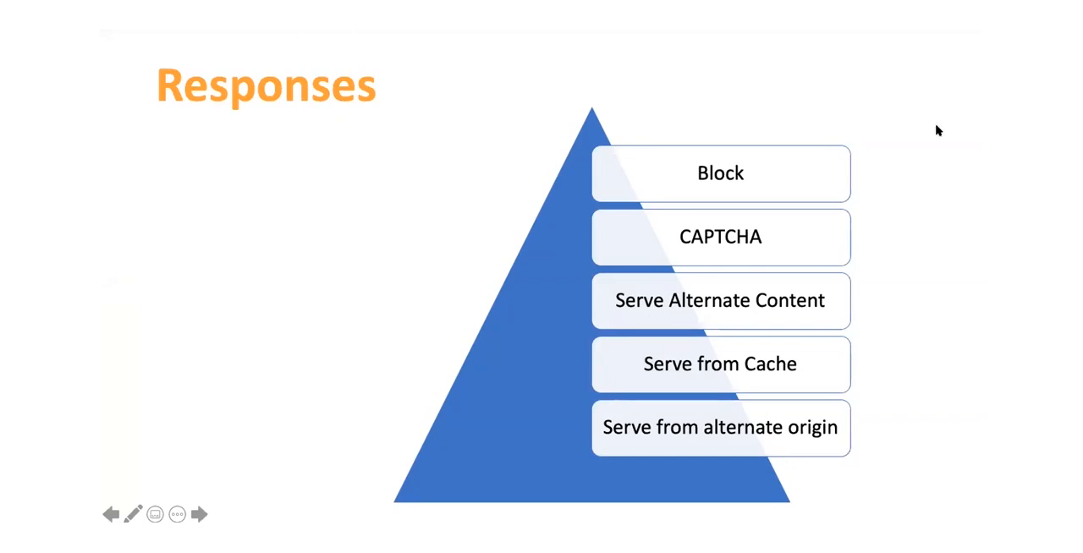
pyautogui.moveTo(900, 90)
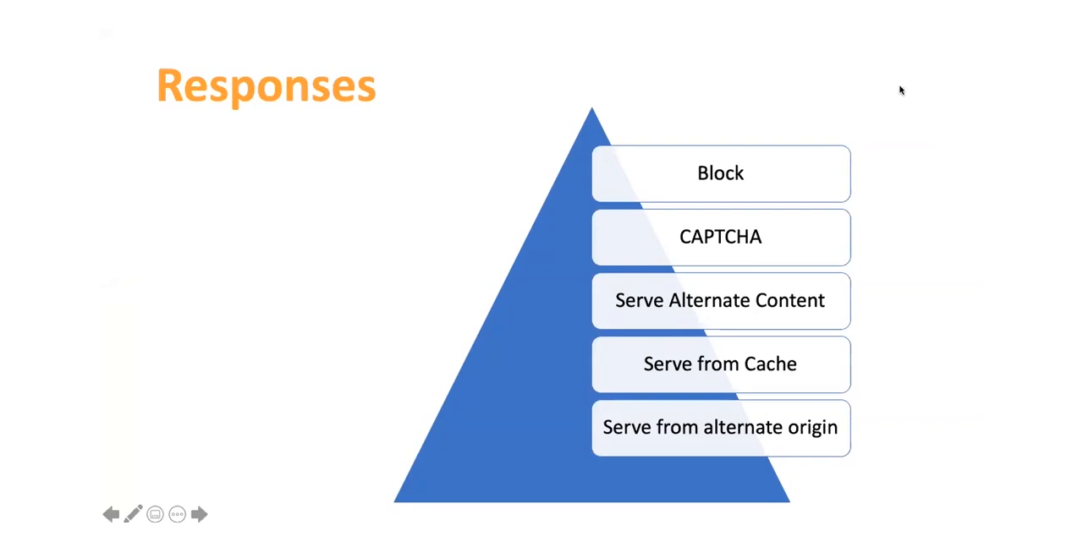